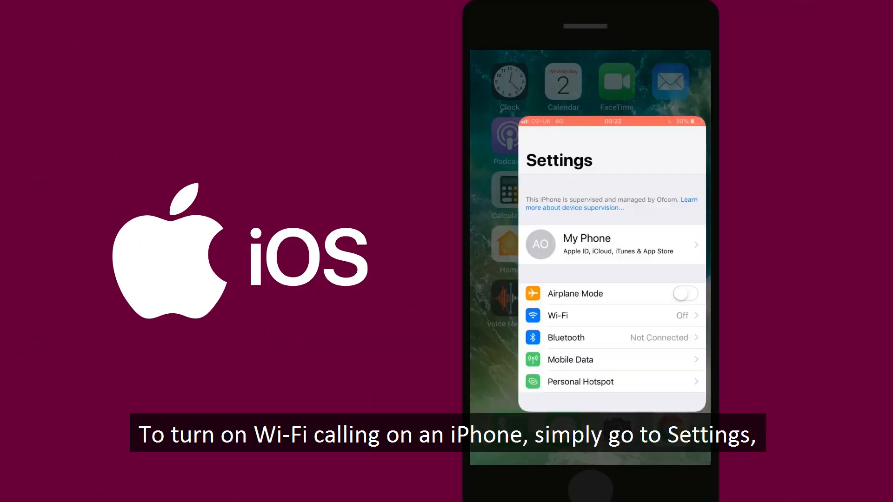
Switch on Wi-Fi Calling on This iPhone under Mobile Data > Wi-Fi Calling.
click(570, 359)
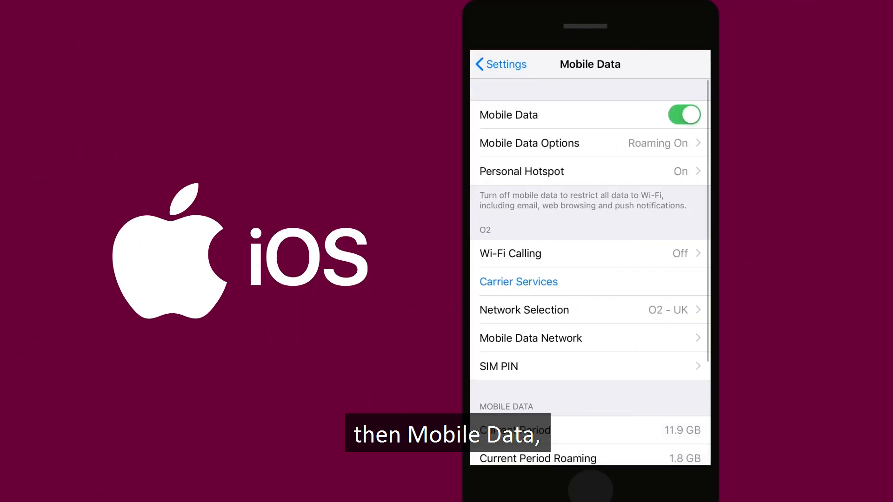
click(509, 254)
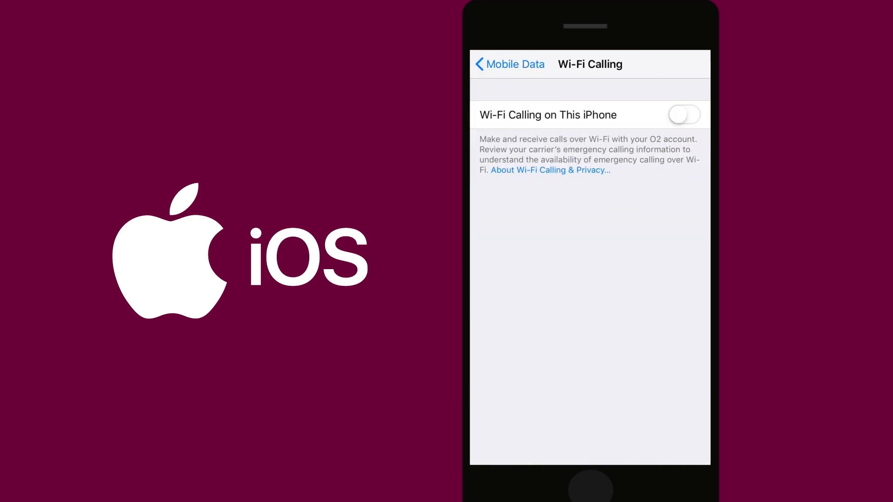
click(684, 115)
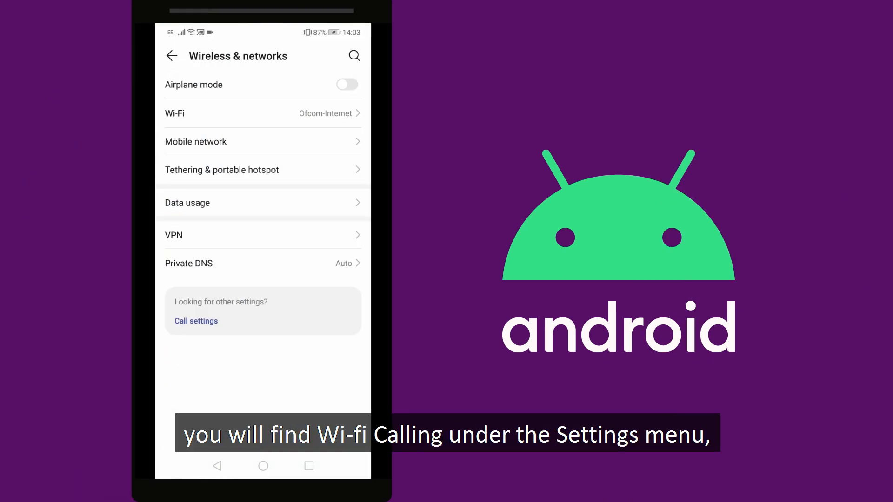
Open Call settings and then the Wi-Fi calling page from Wireless & networks.
click(196, 321)
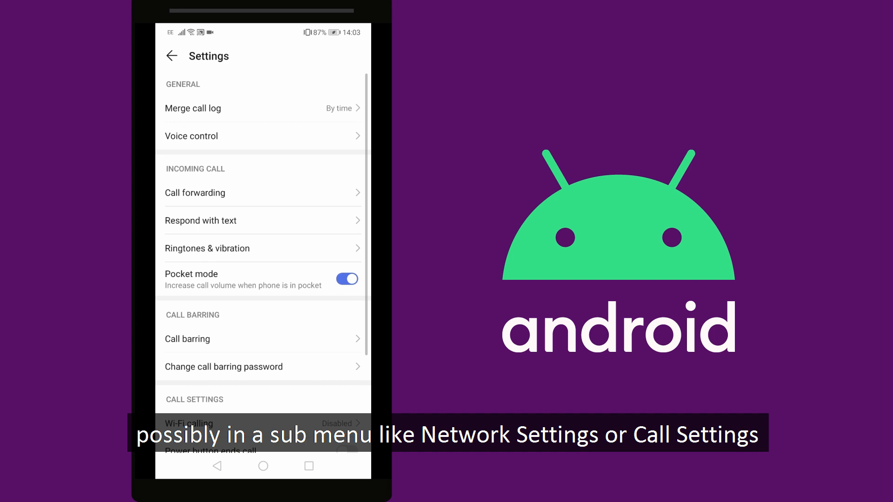
click(188, 423)
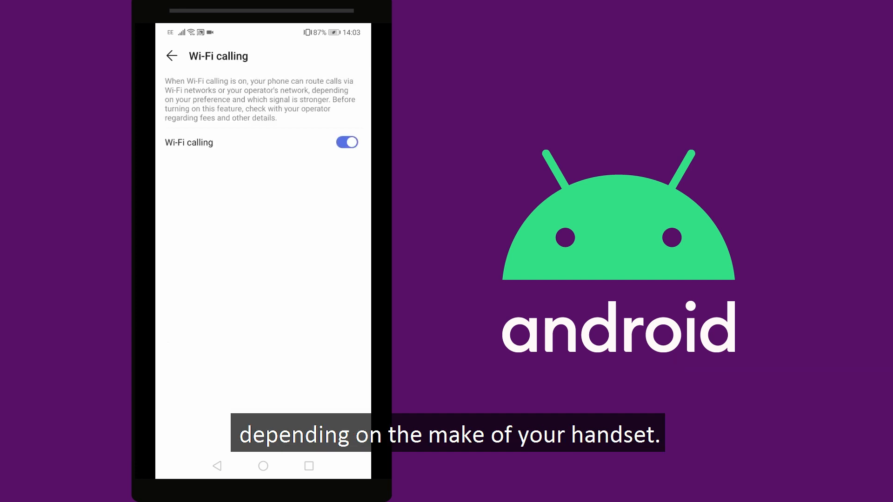